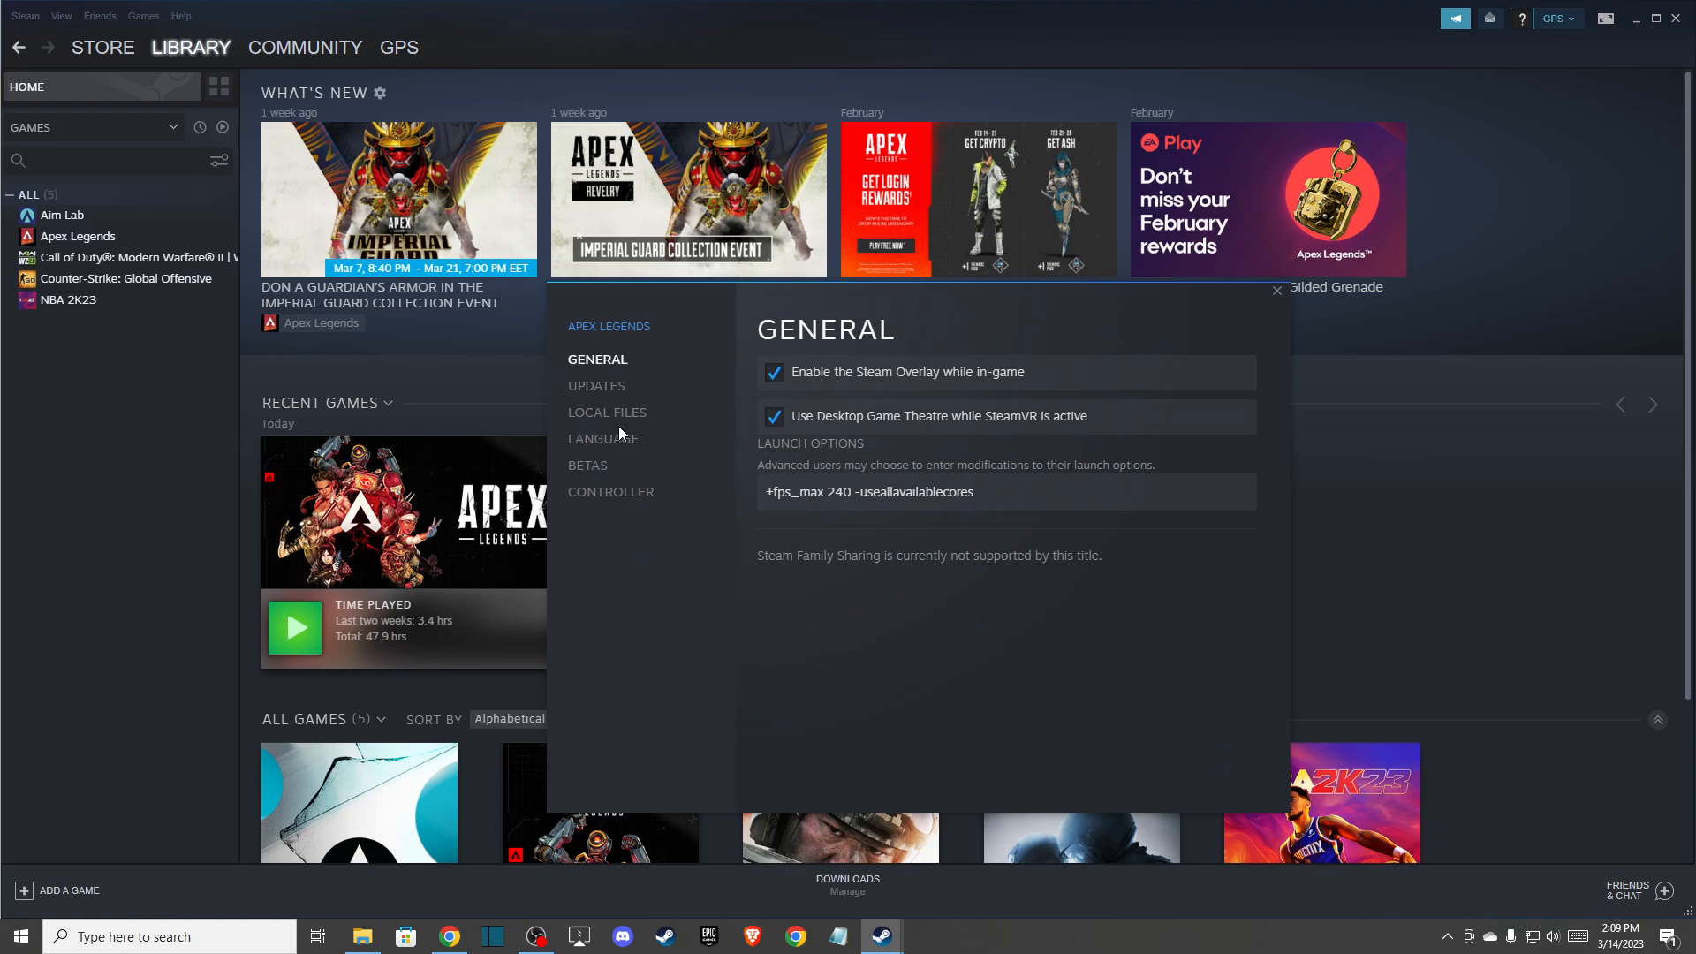
Add the launch option and select the useallavailablecores text in Apex Legends' General settings
click(608, 412)
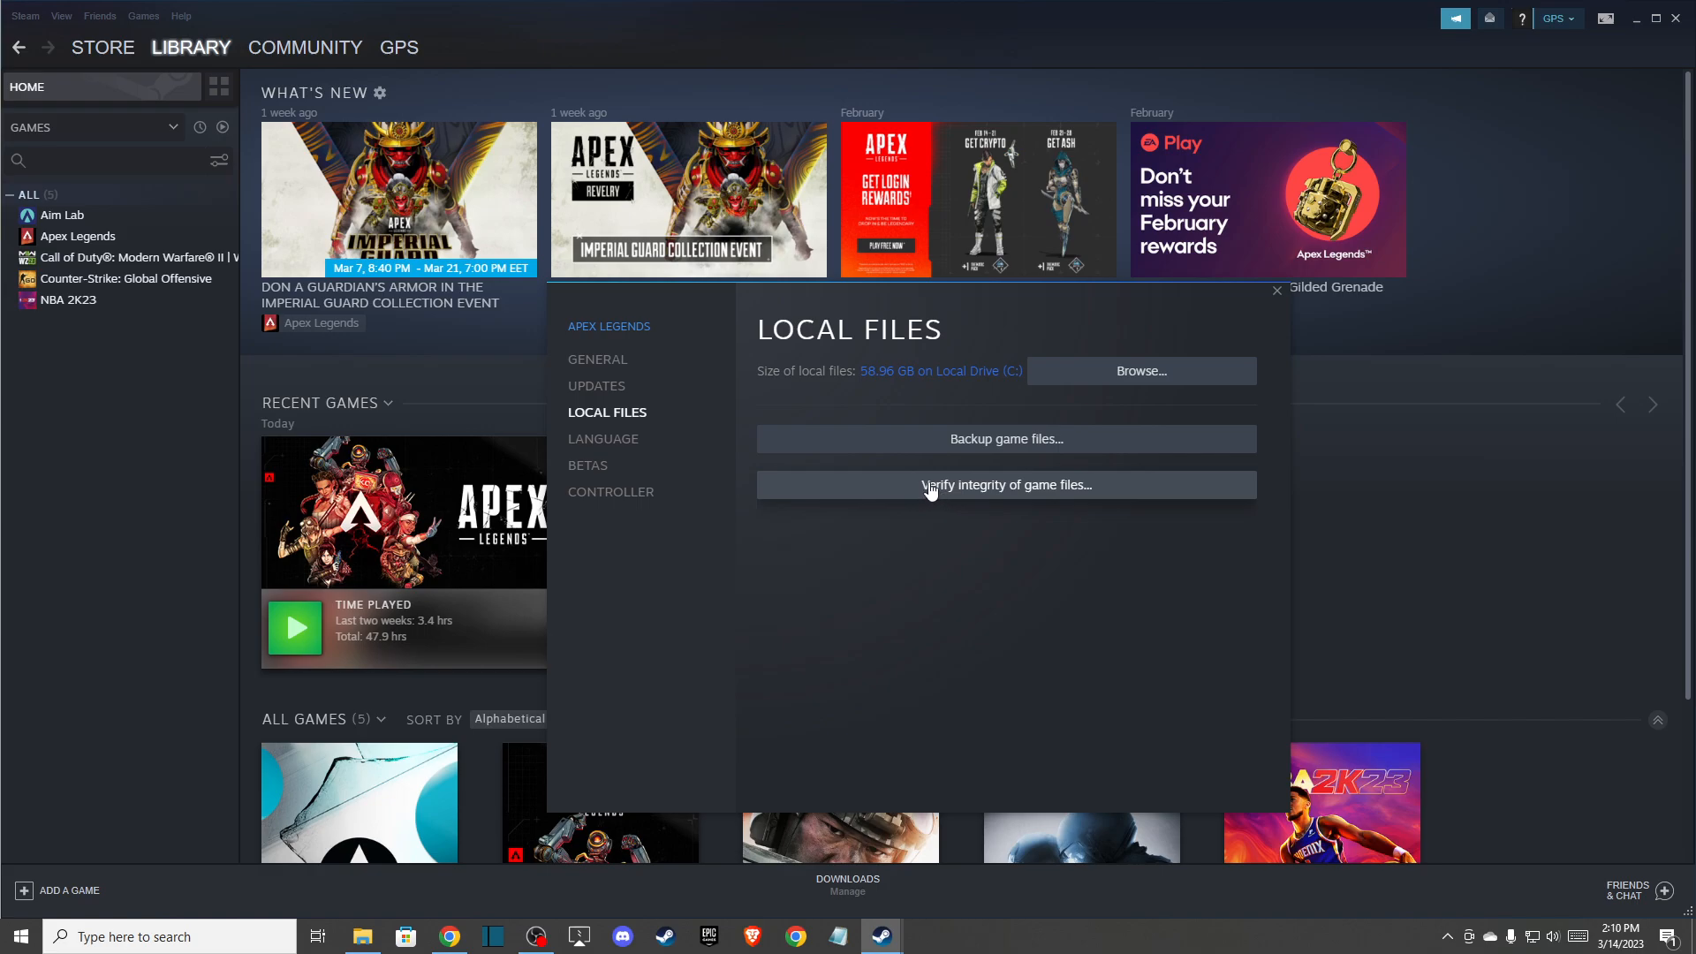
click(598, 359)
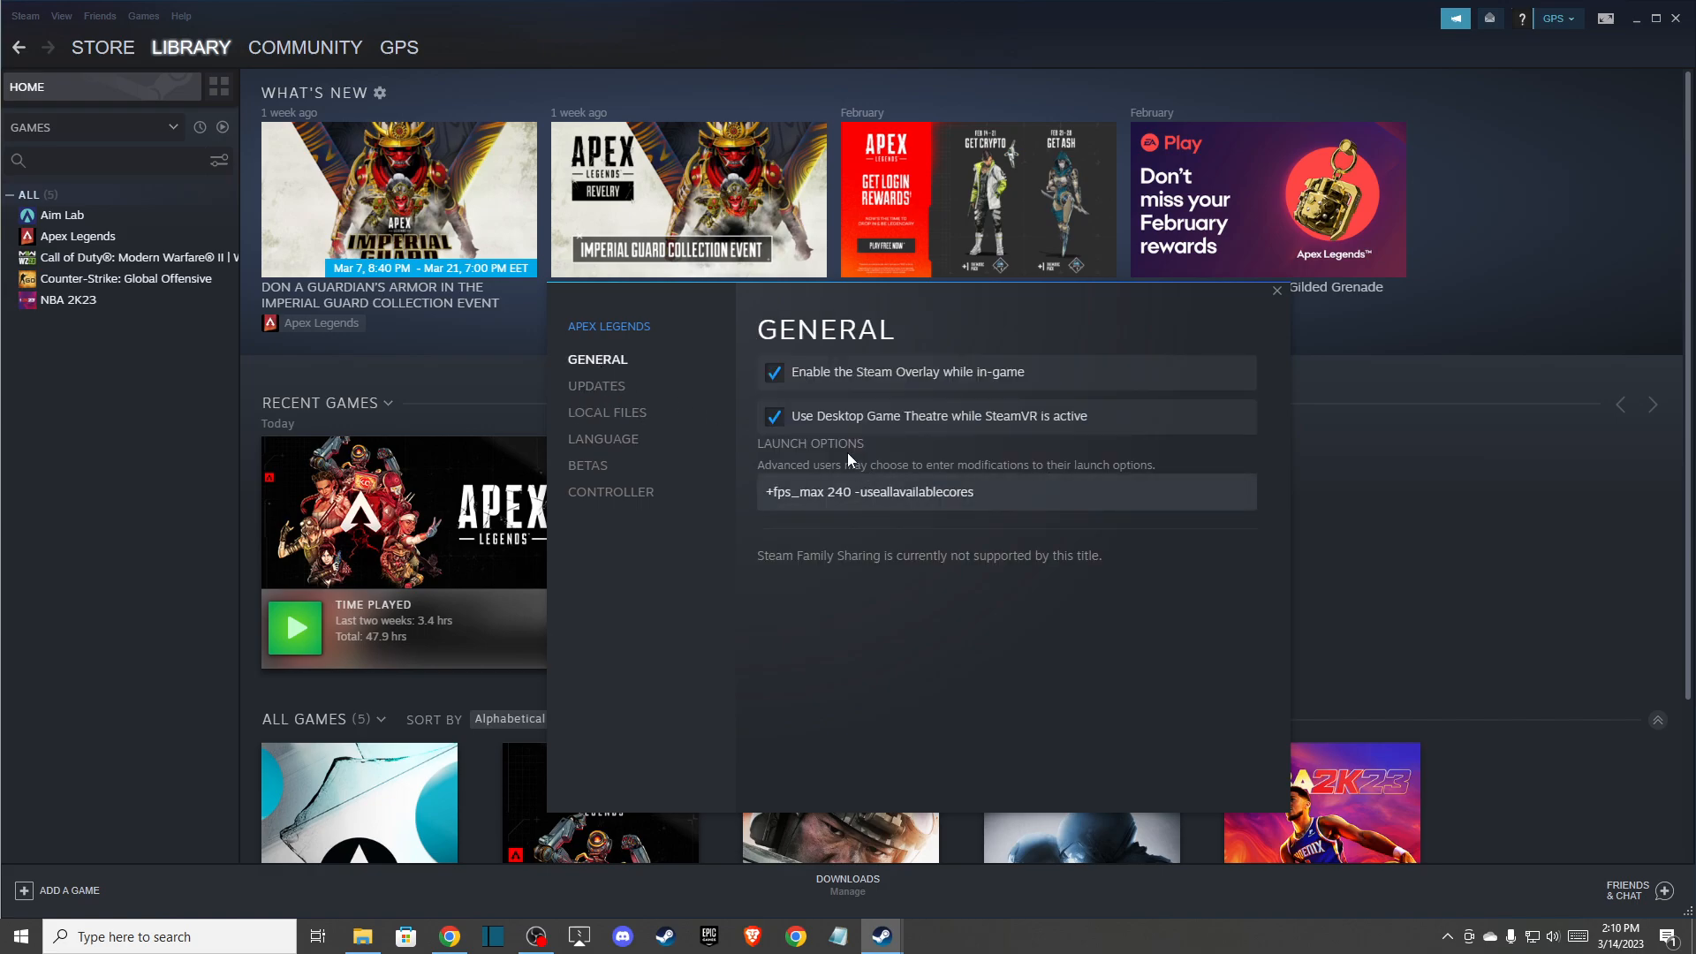
click(857, 491)
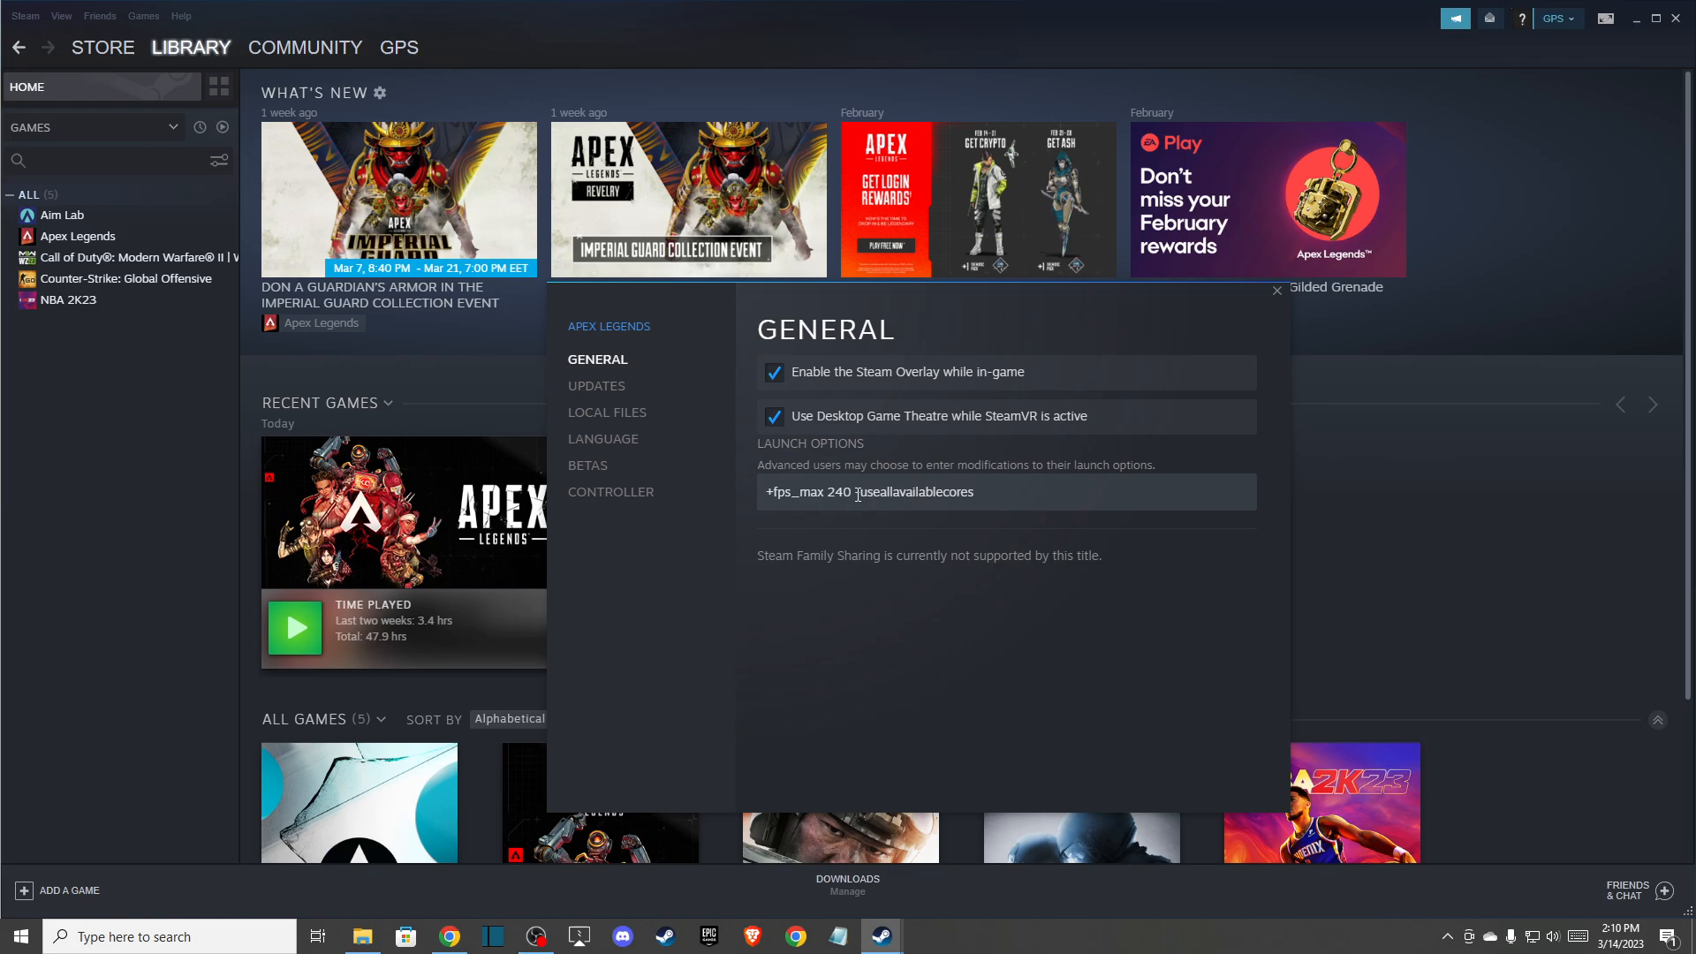
text(-)
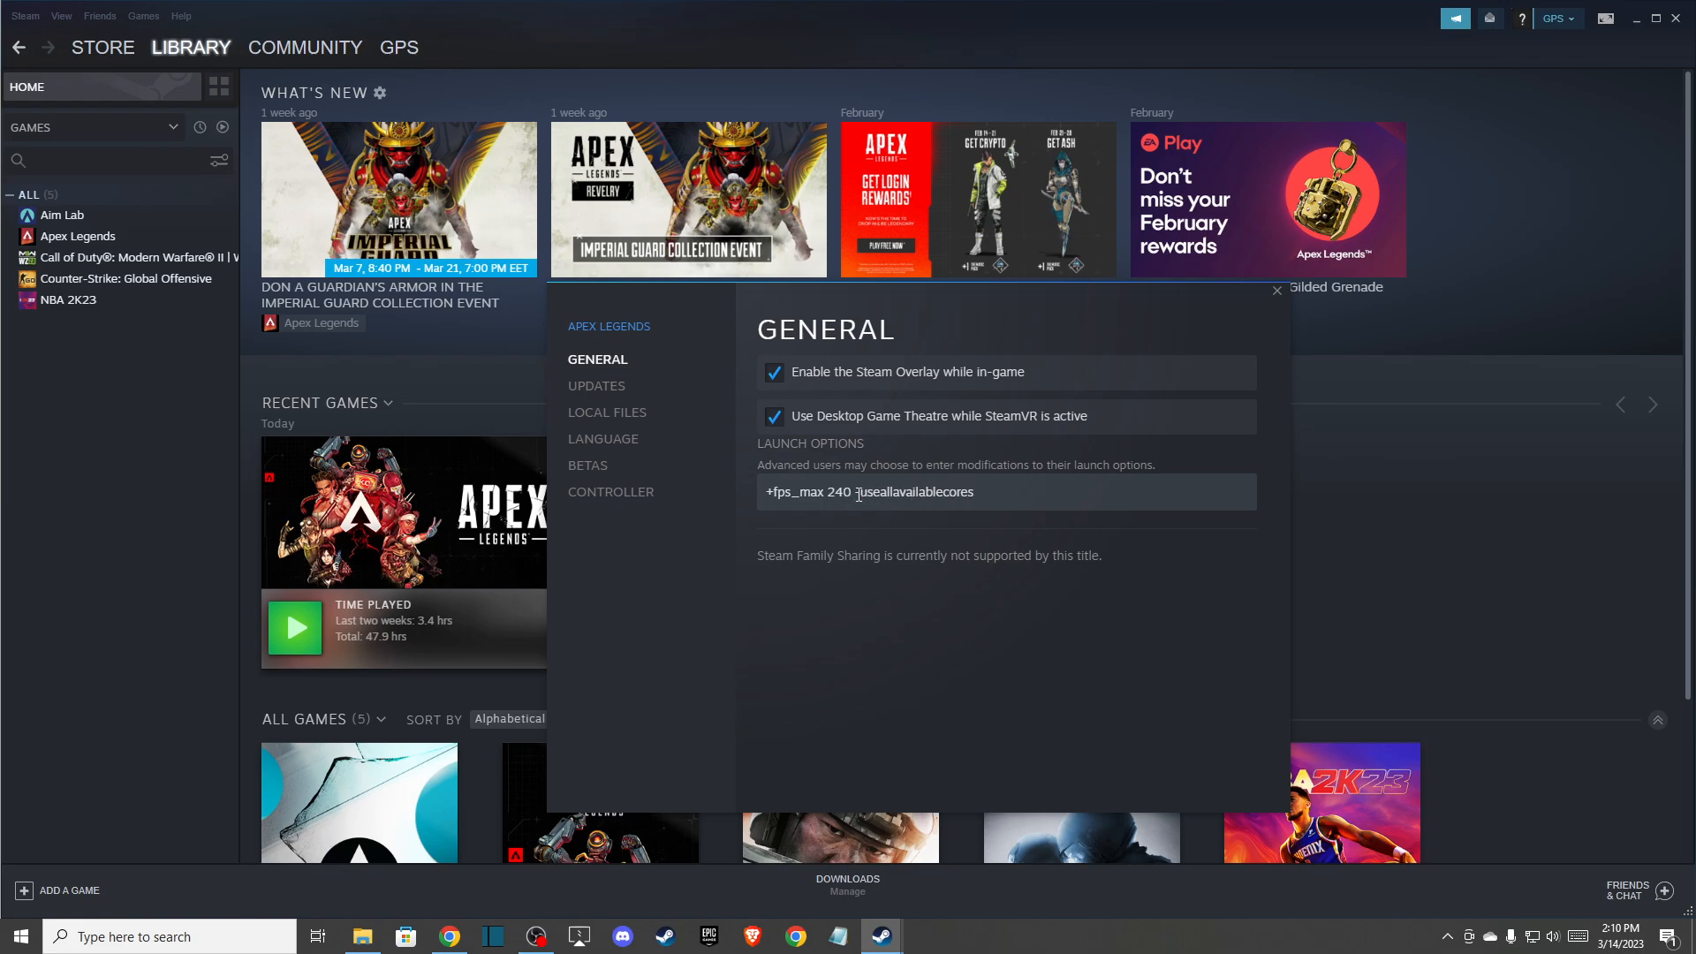
double_click(911, 491)
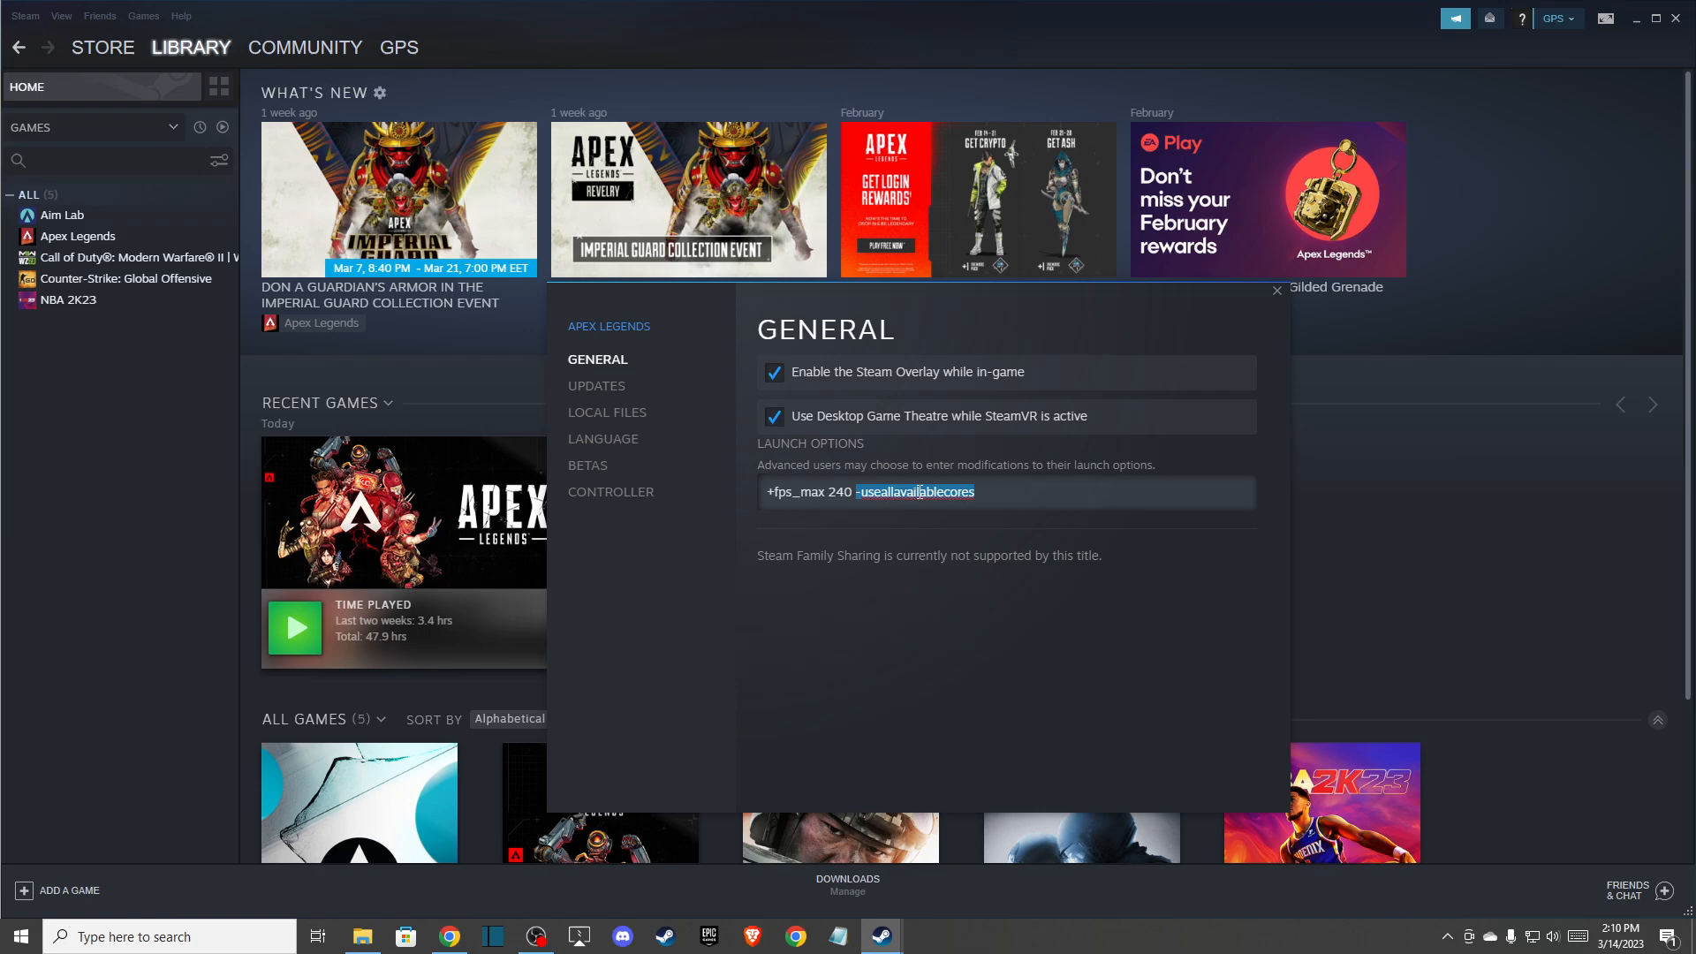
Browse Apex Legends' installed files from LOCAL FILES and scroll to r5apex
click(608, 413)
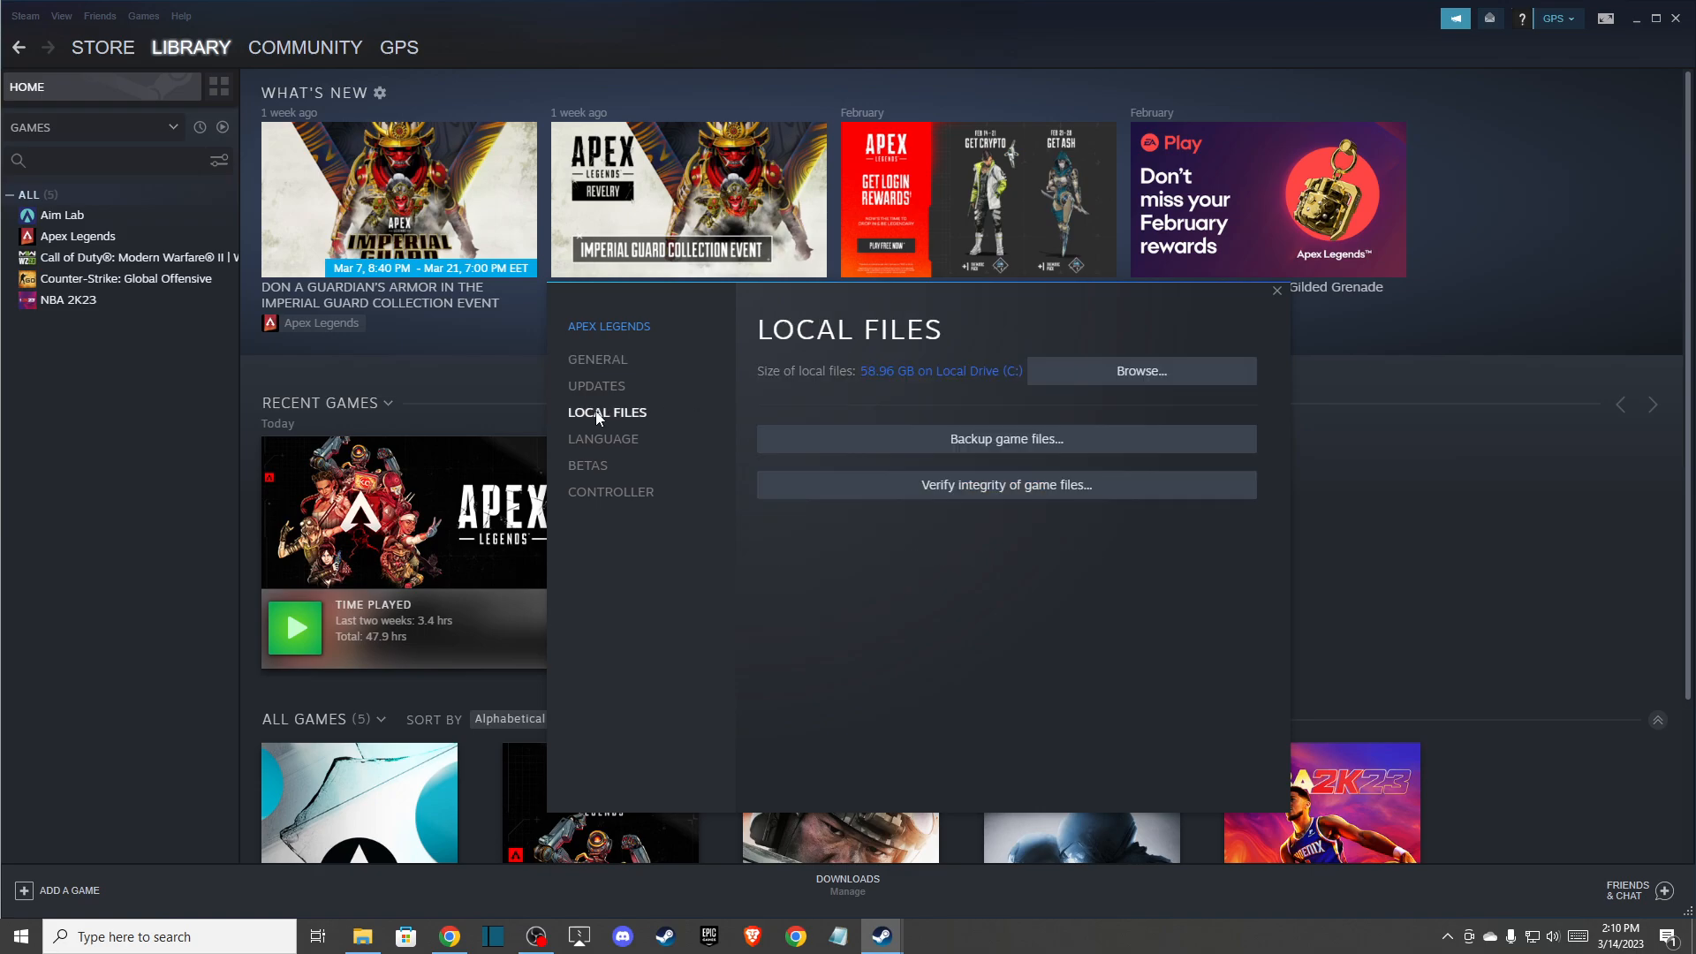
click(1141, 371)
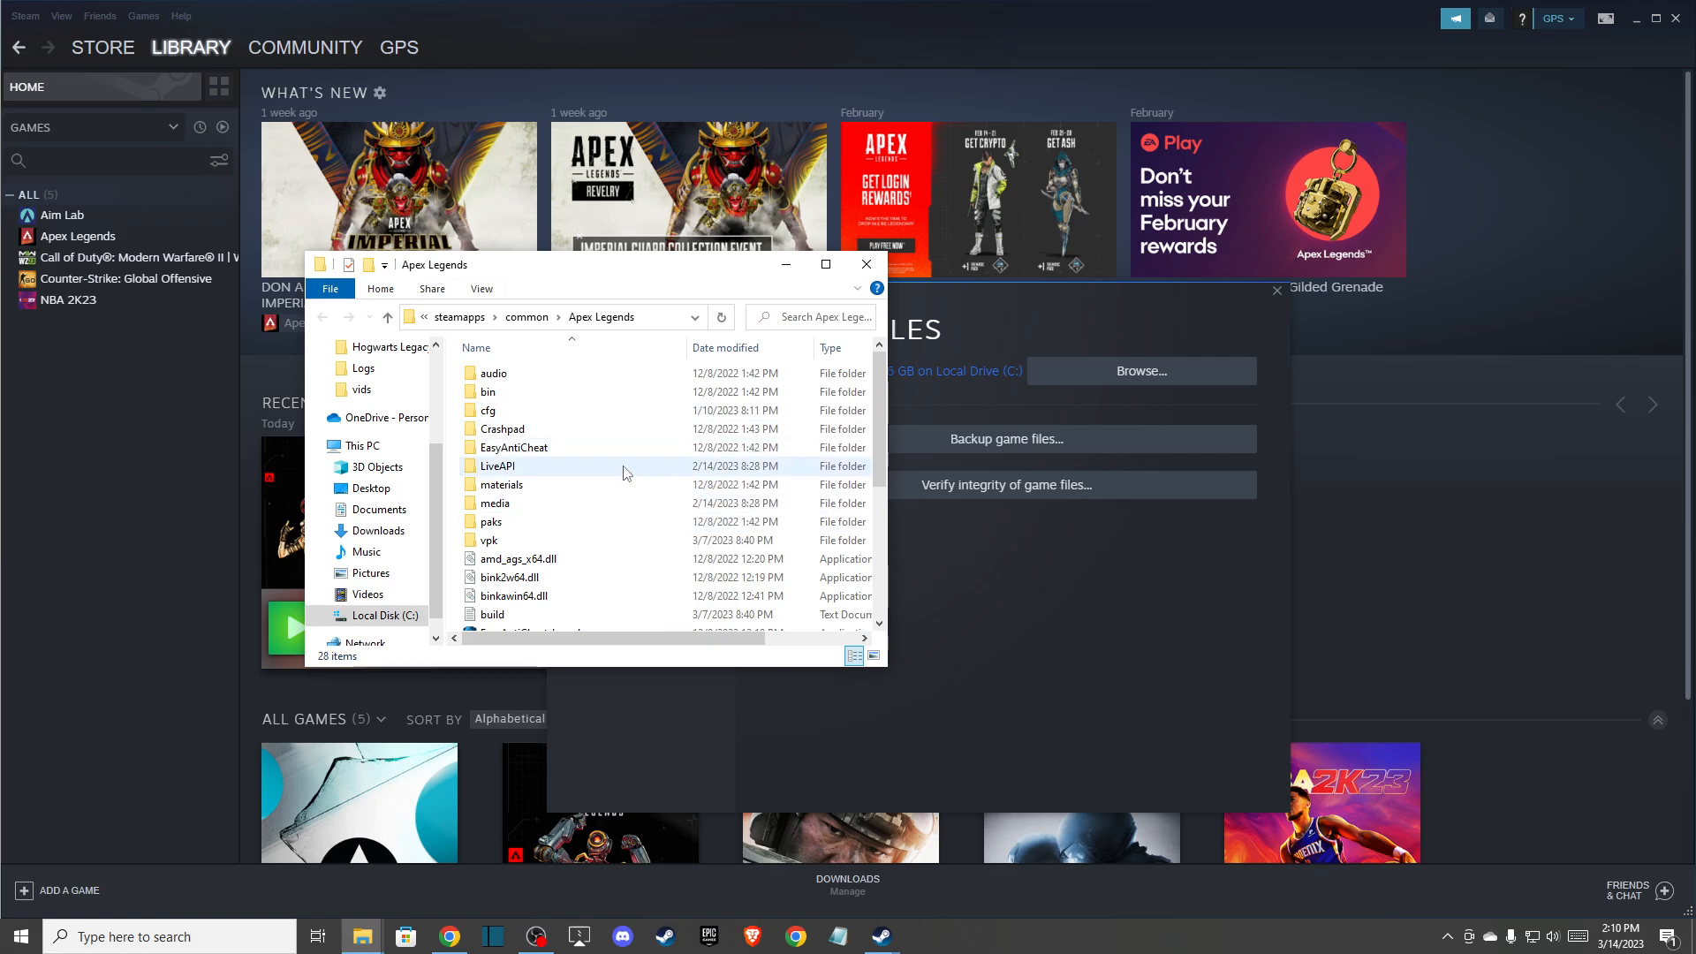
scroll(down, 3)
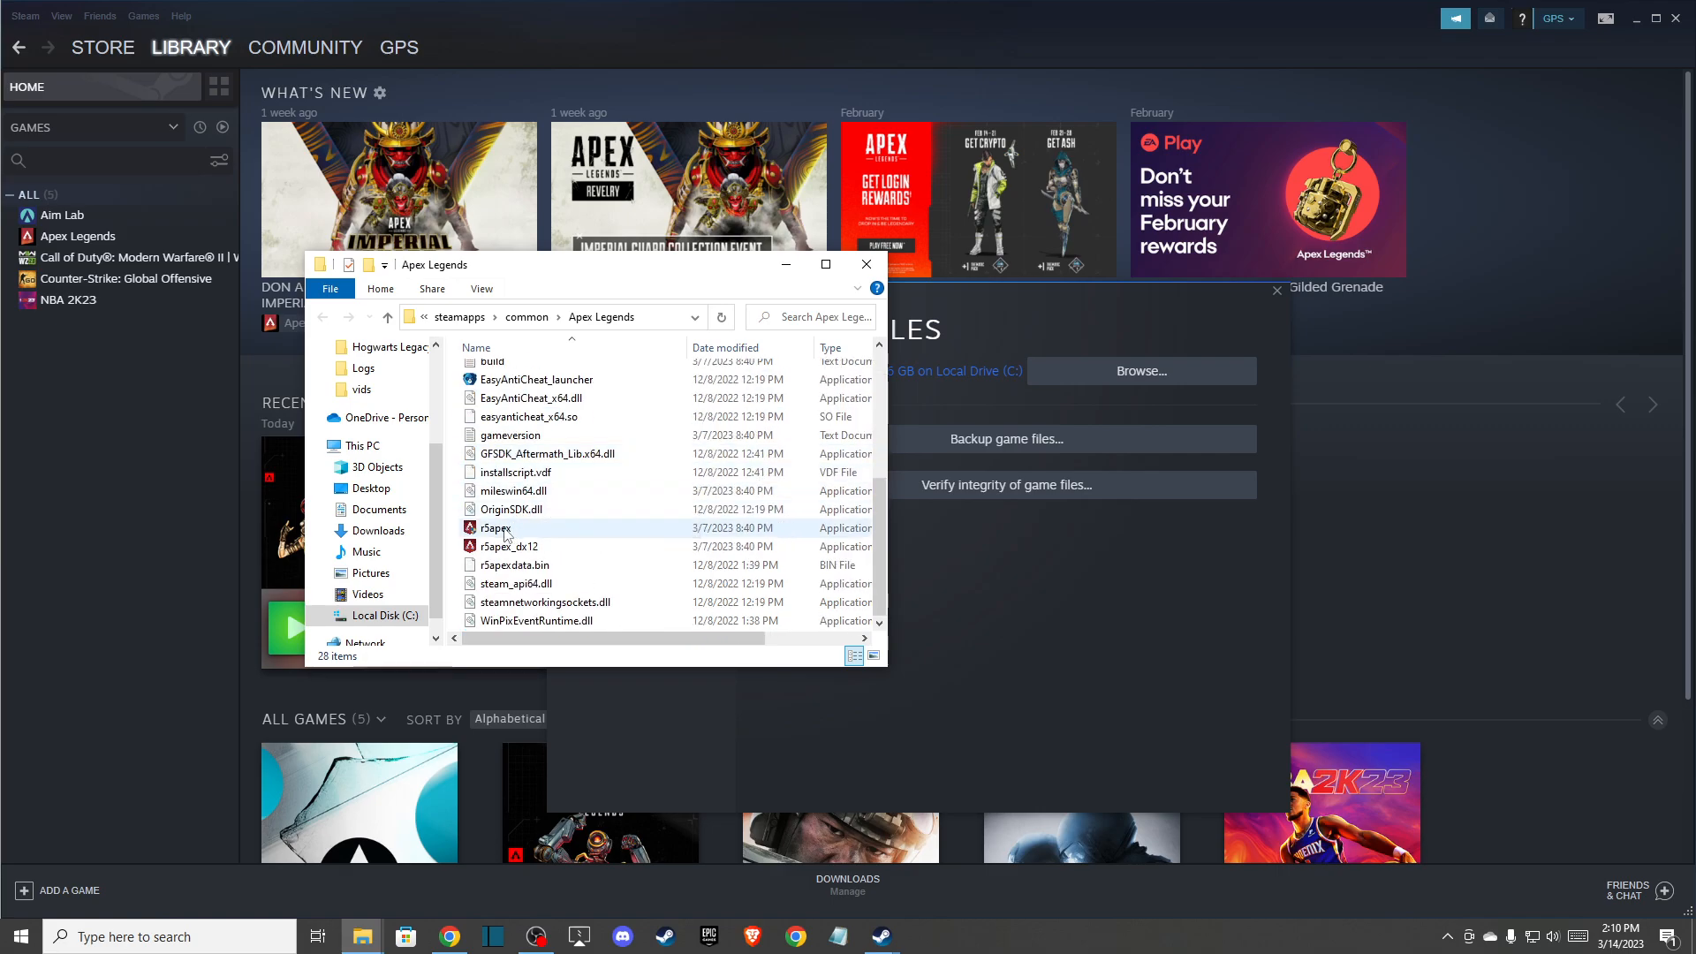
Set r5apex to Windows 7 compatibility, disable fullscreen optimizations, run as administrator, and confirm
right_click(497, 526)
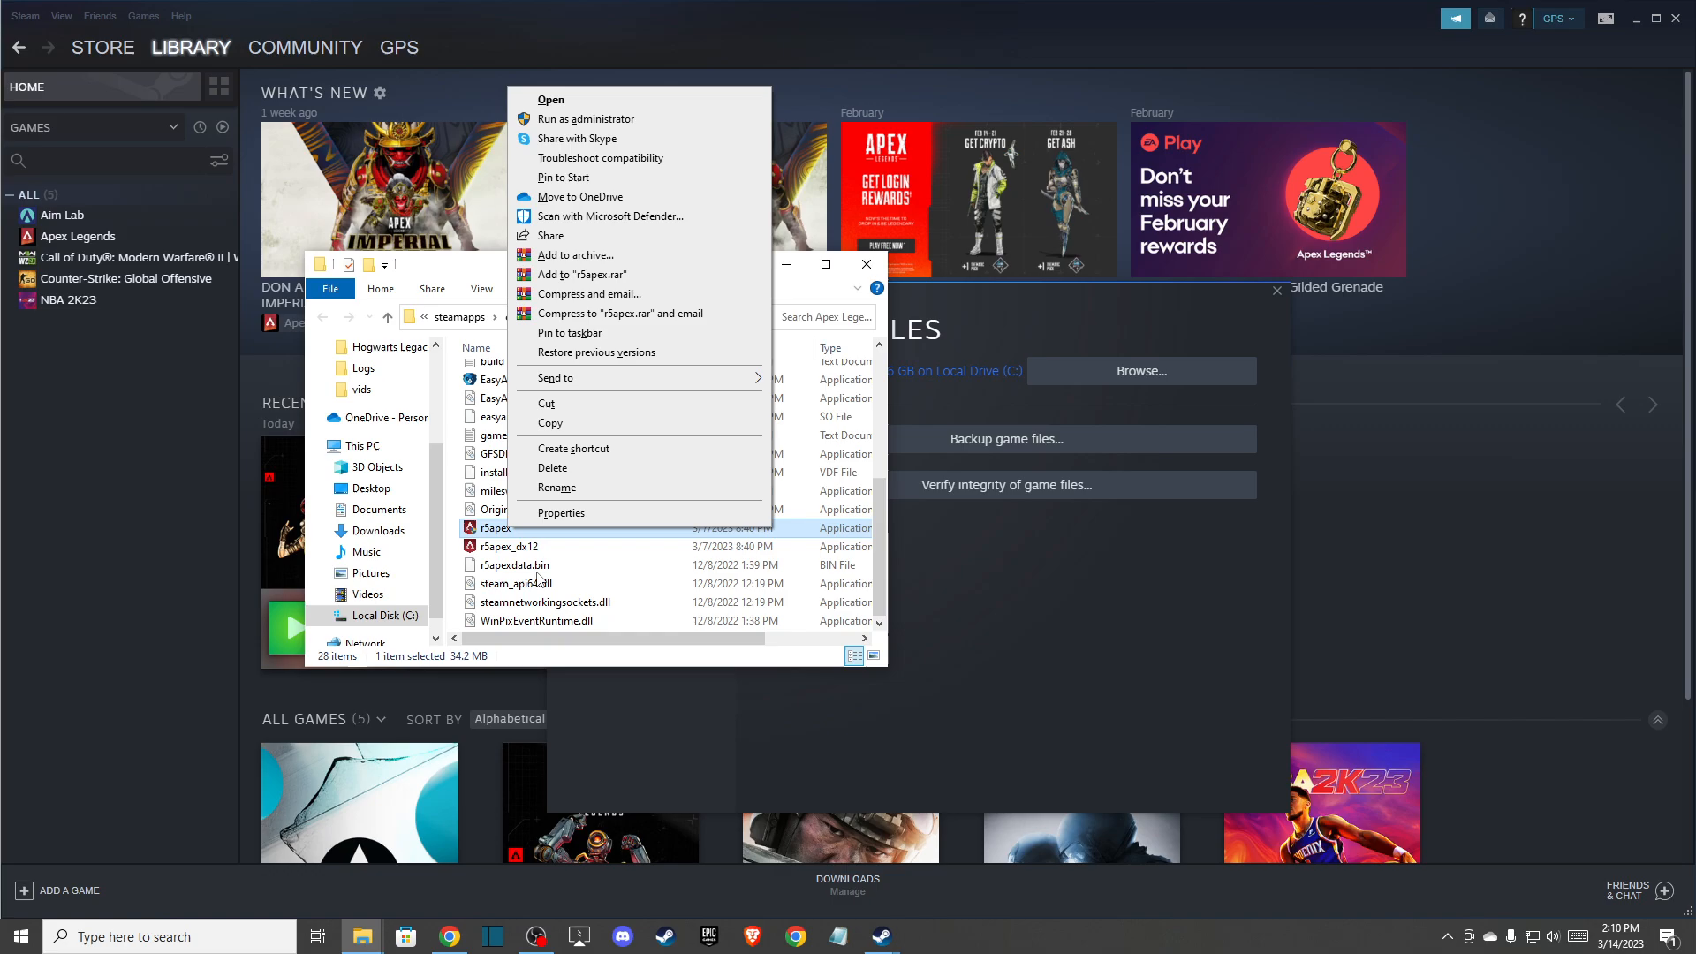
click(562, 513)
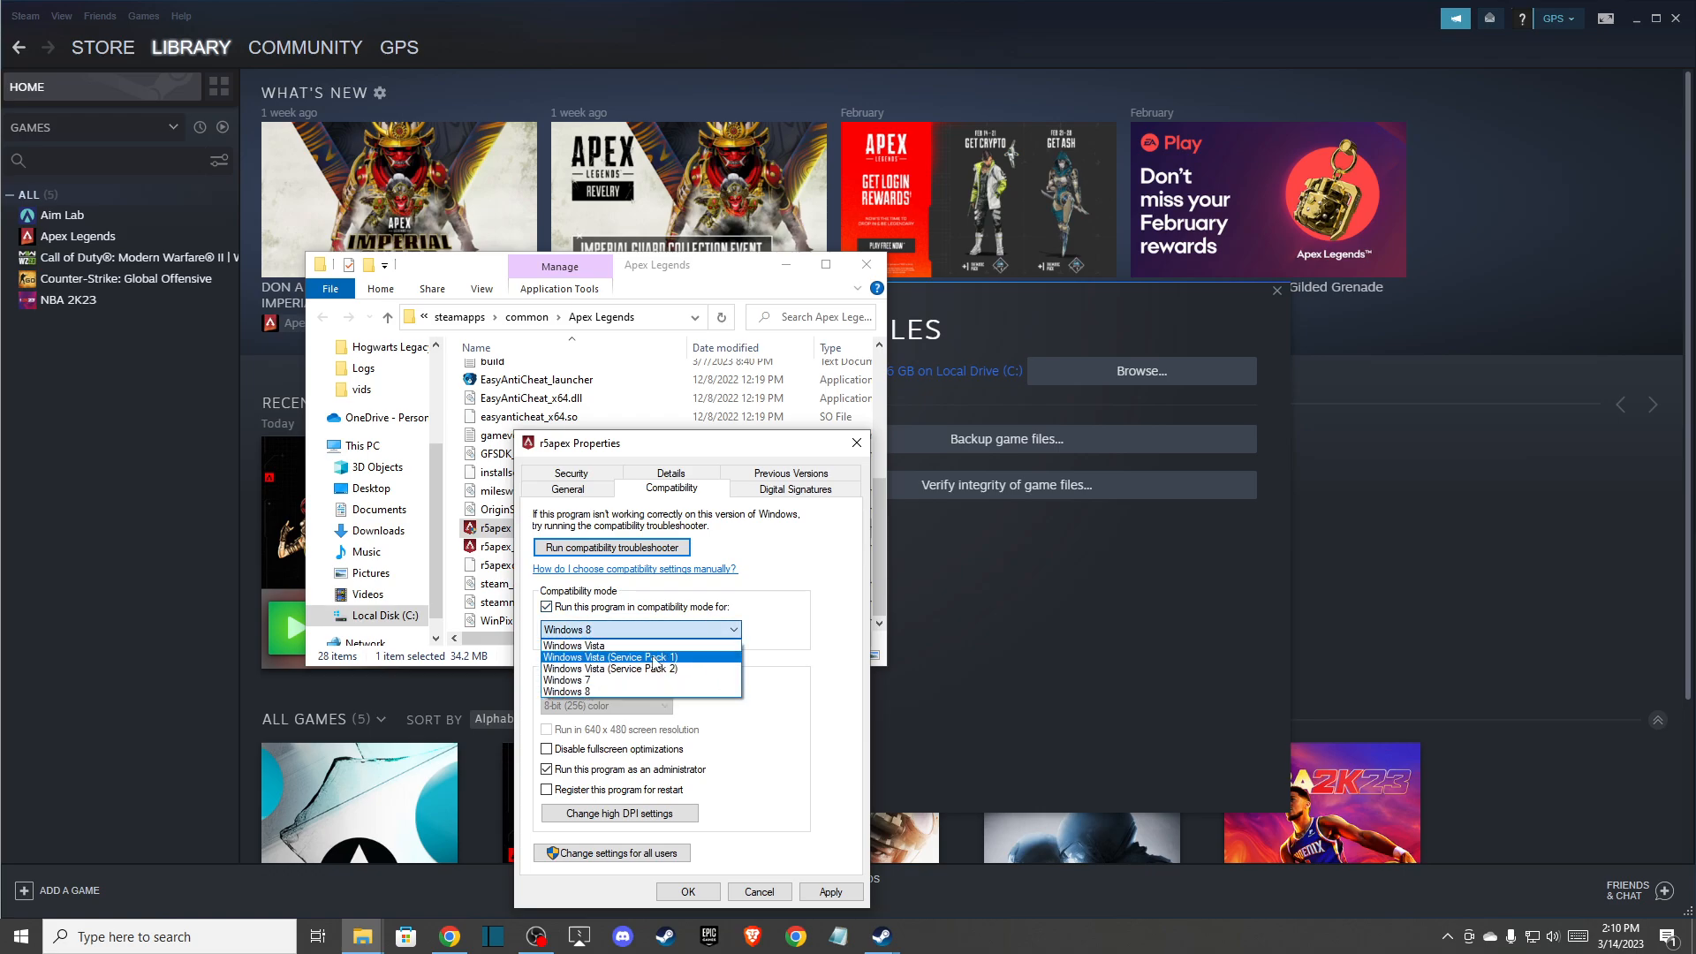
click(566, 679)
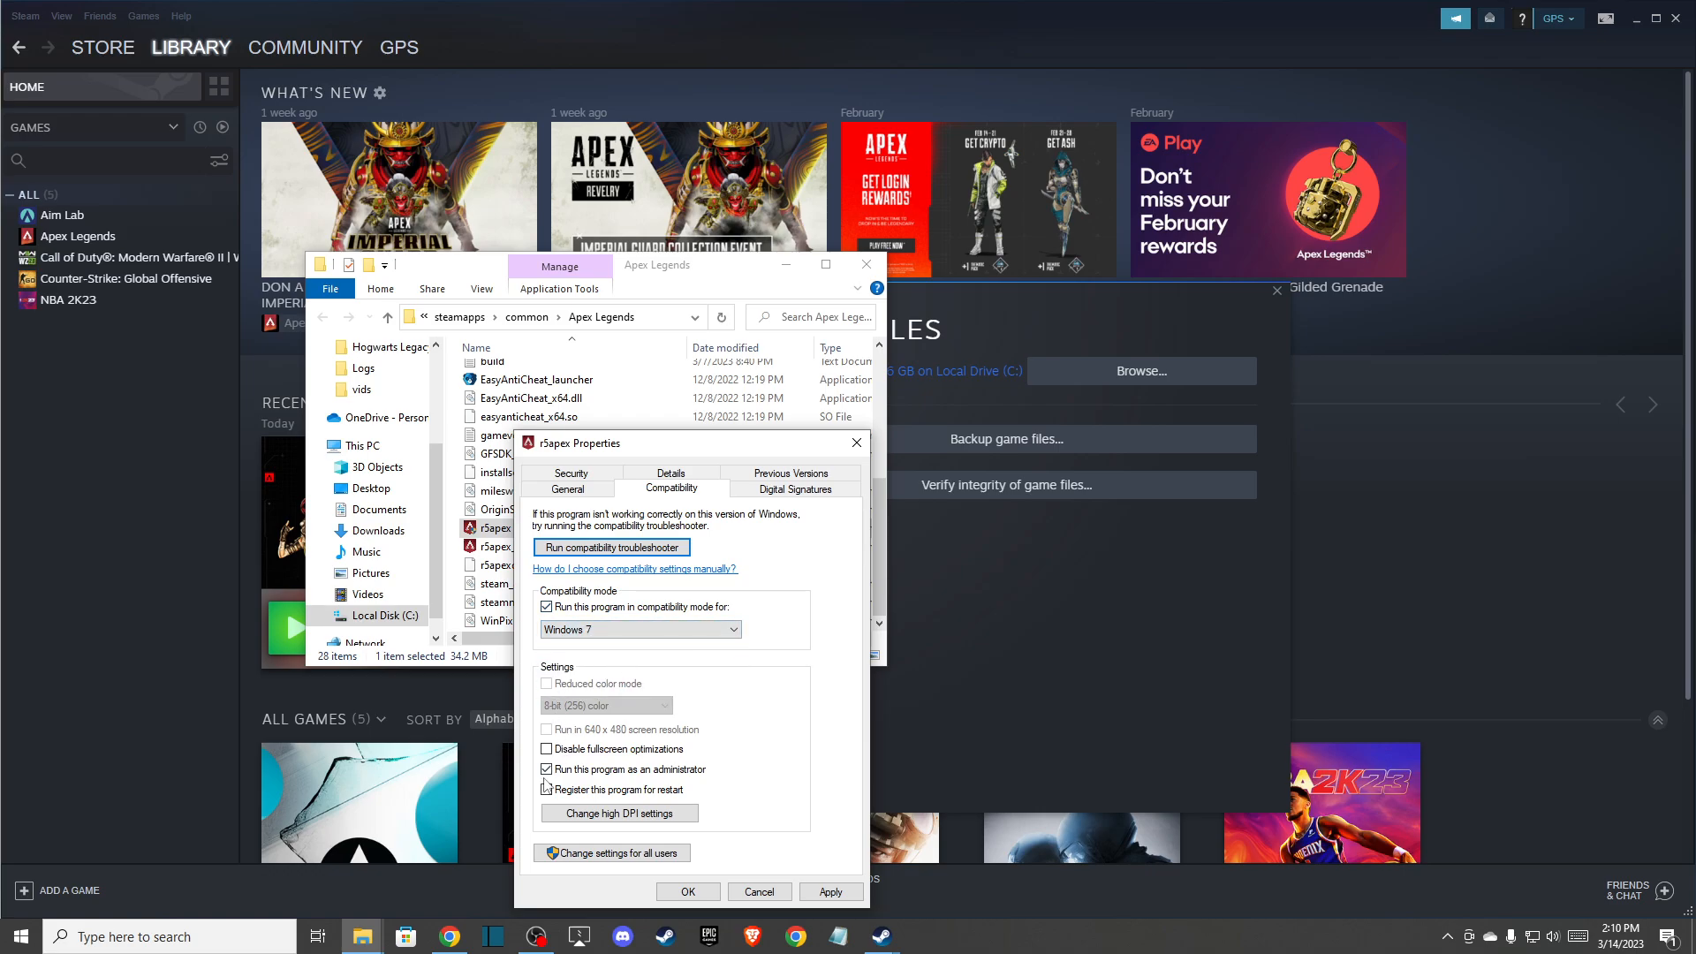
click(546, 749)
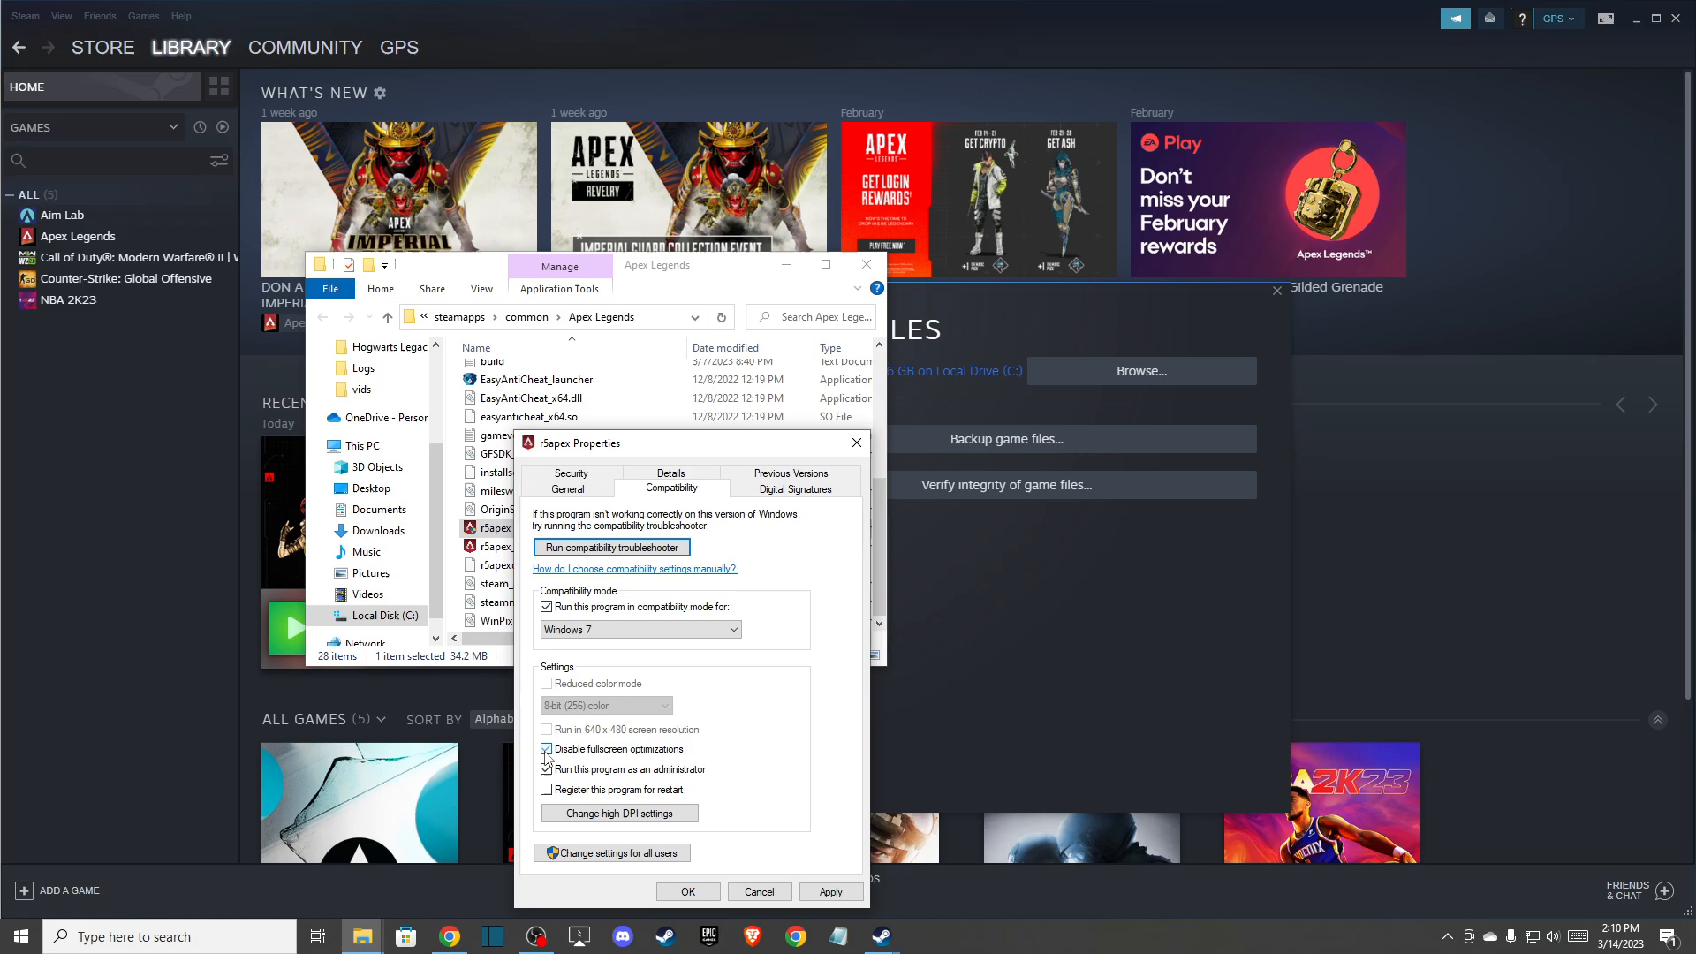
click(546, 770)
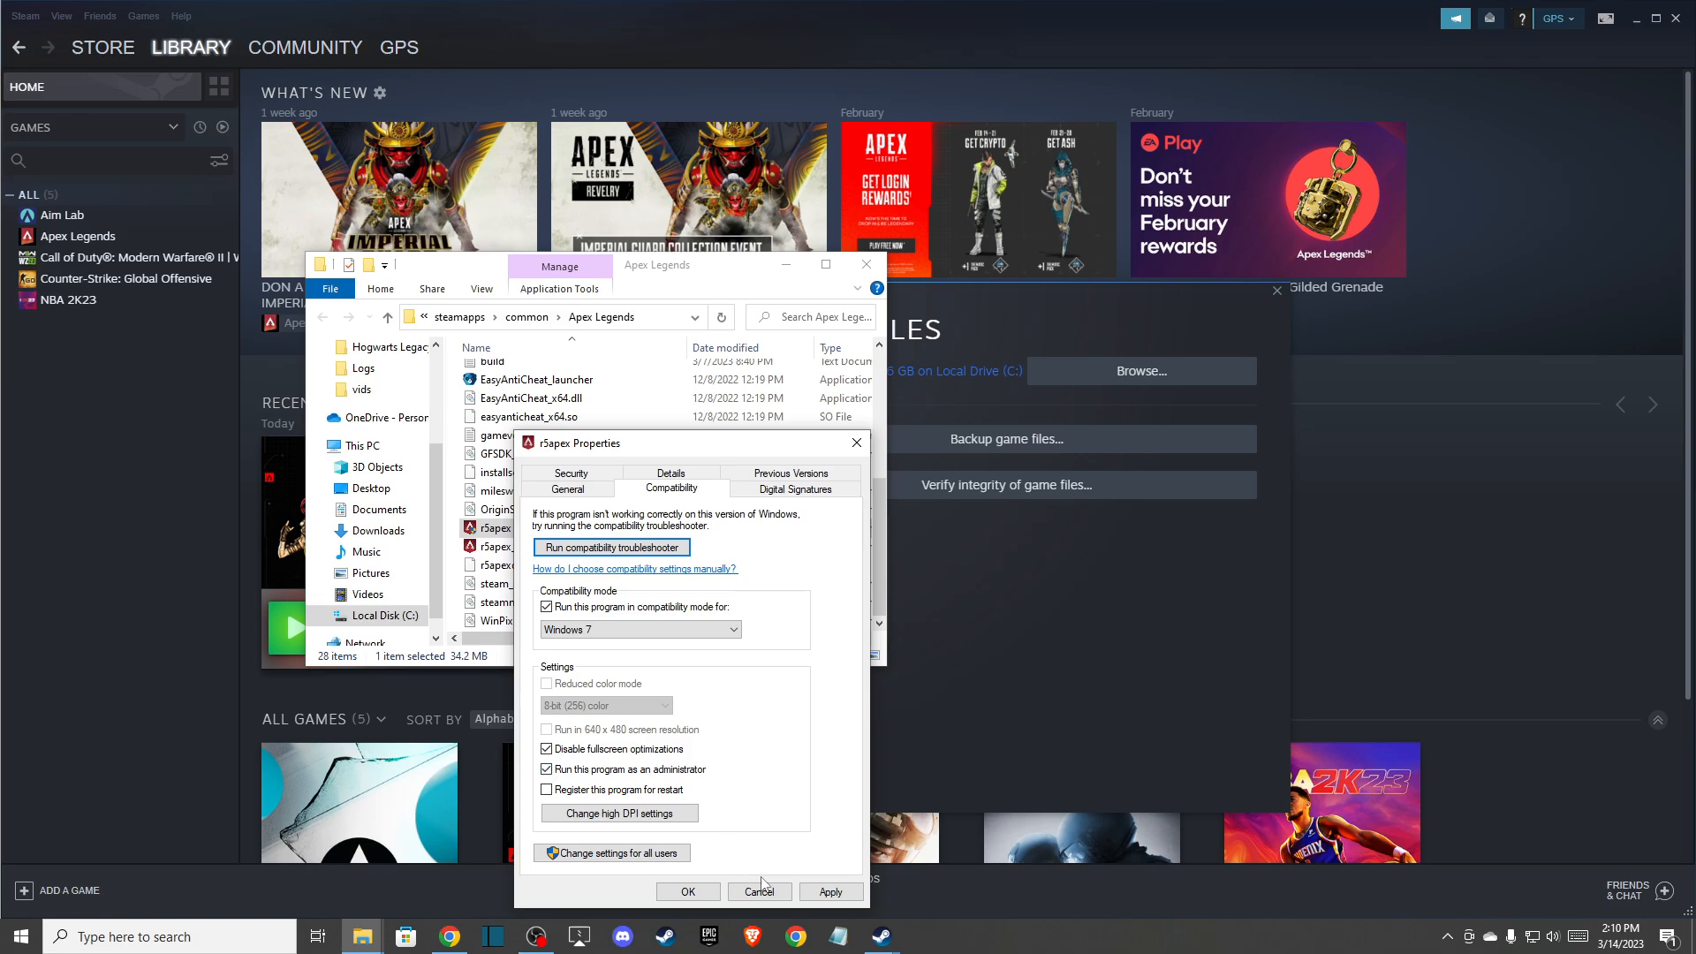
click(760, 891)
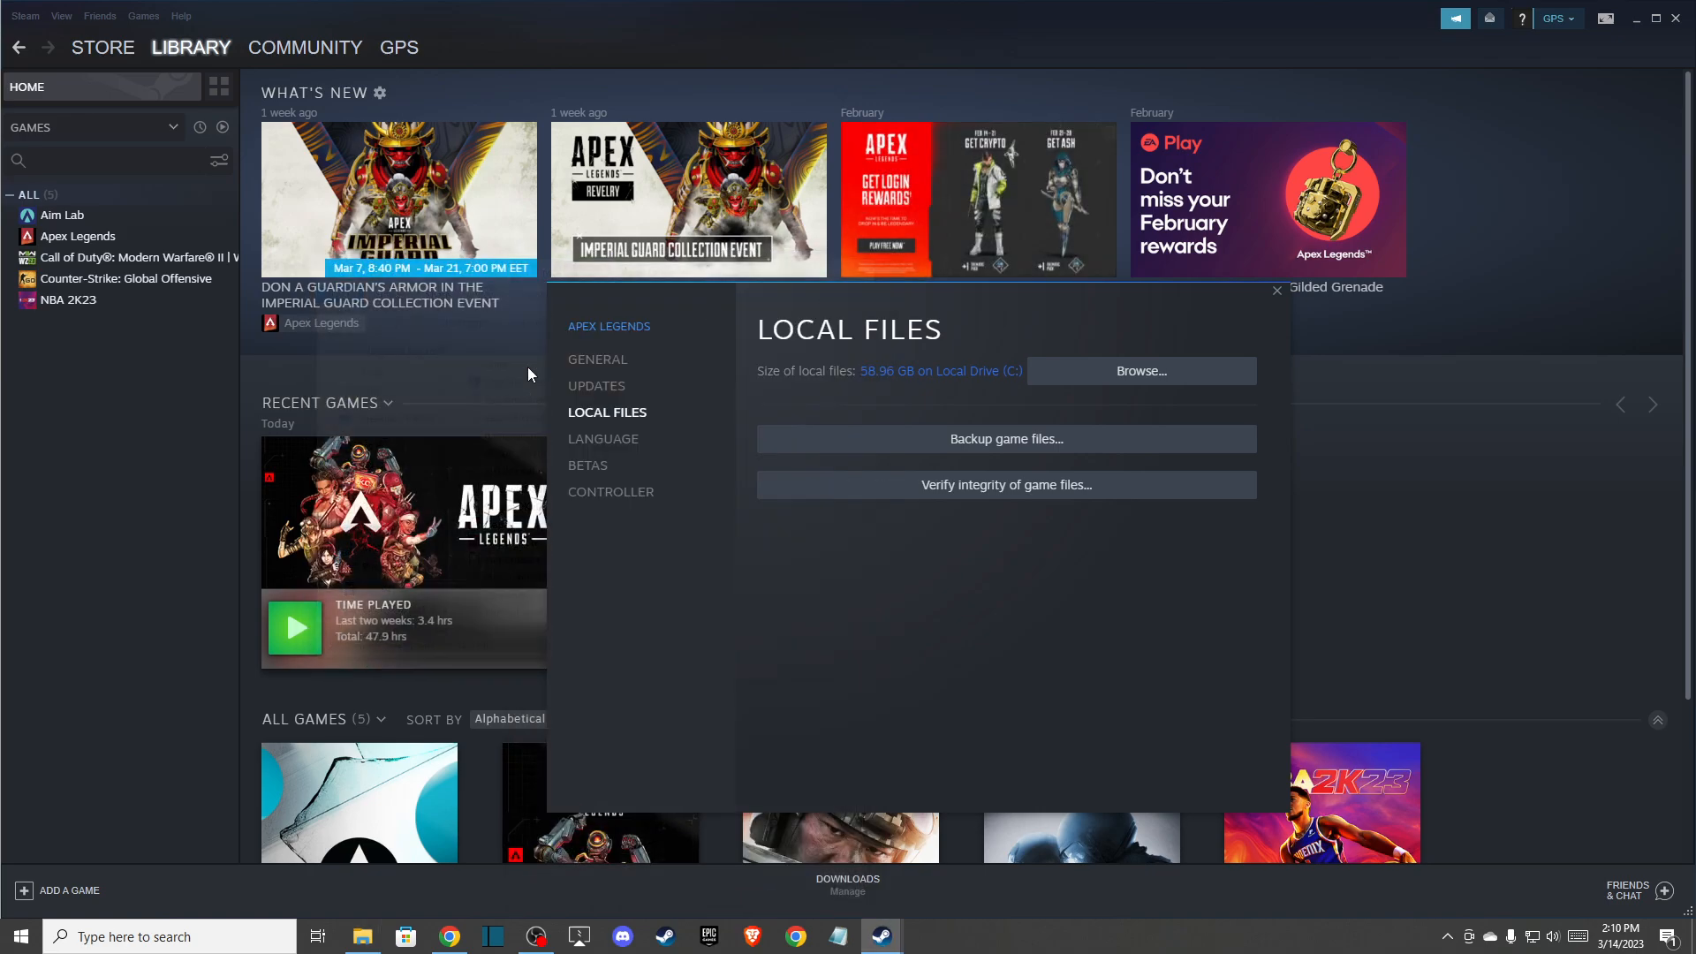
mouse_move(569, 617)
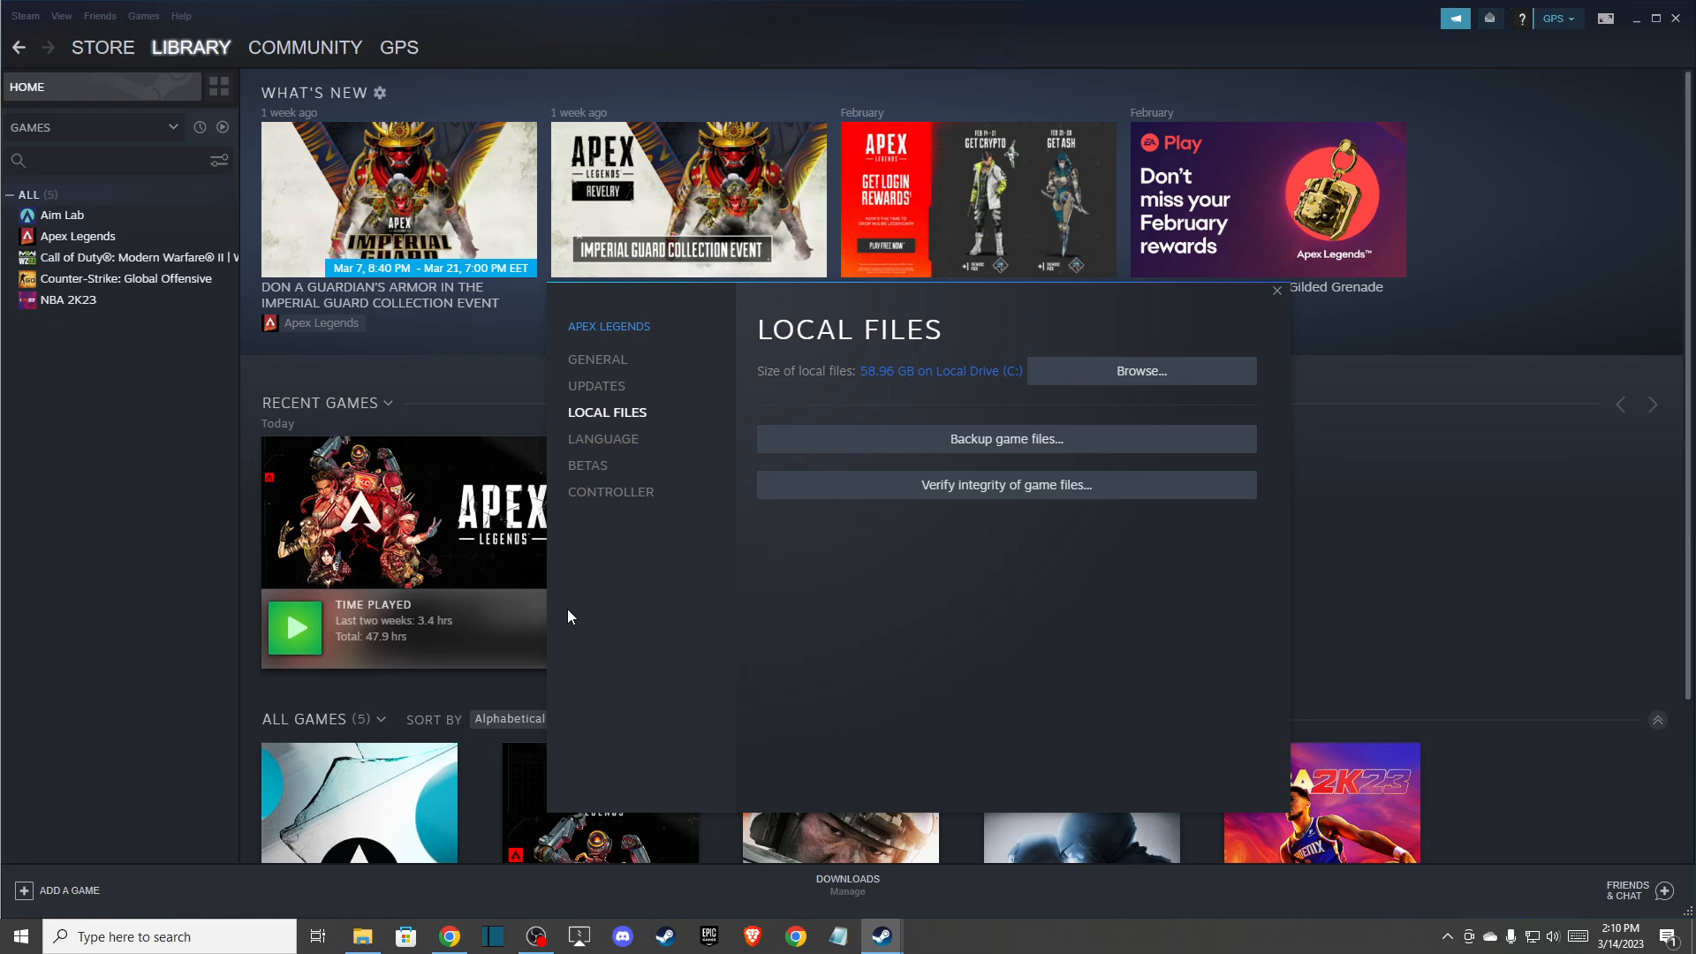